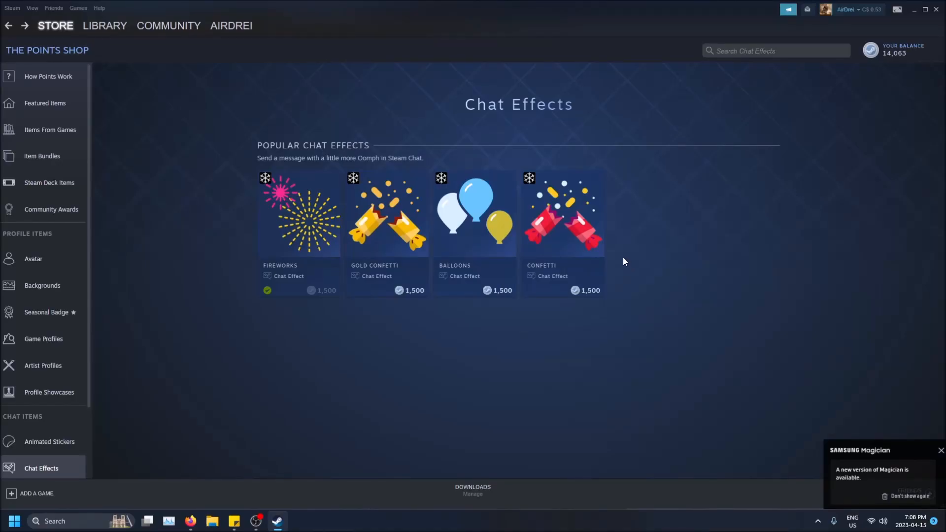
mouse_move(34, 354)
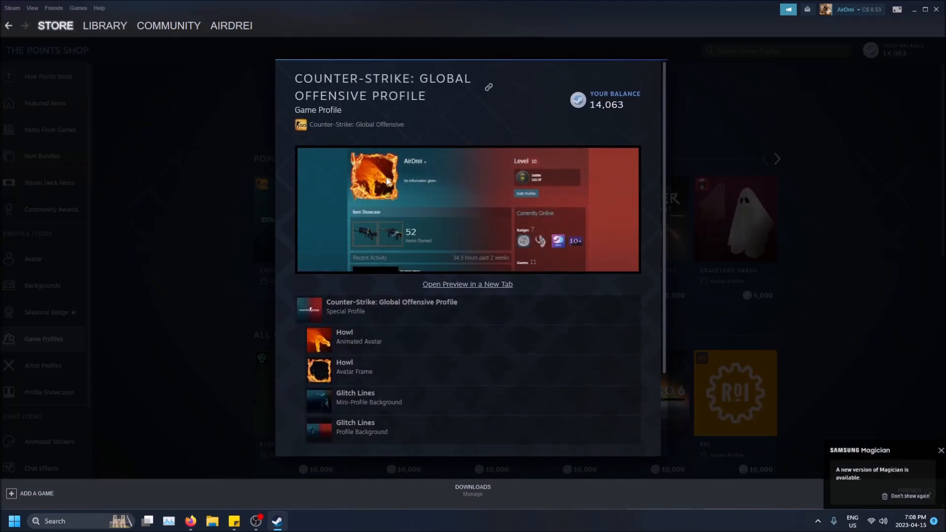
mouse_move(431, 272)
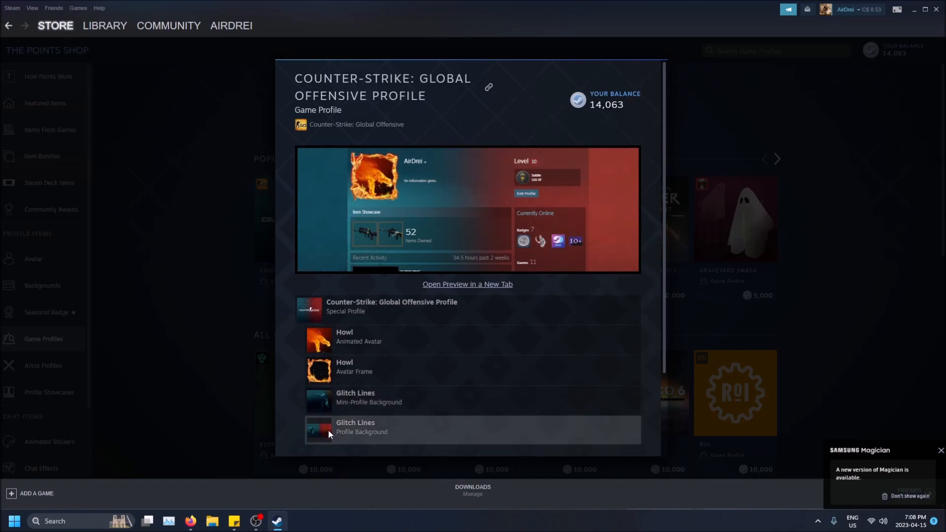
mouse_move(494, 118)
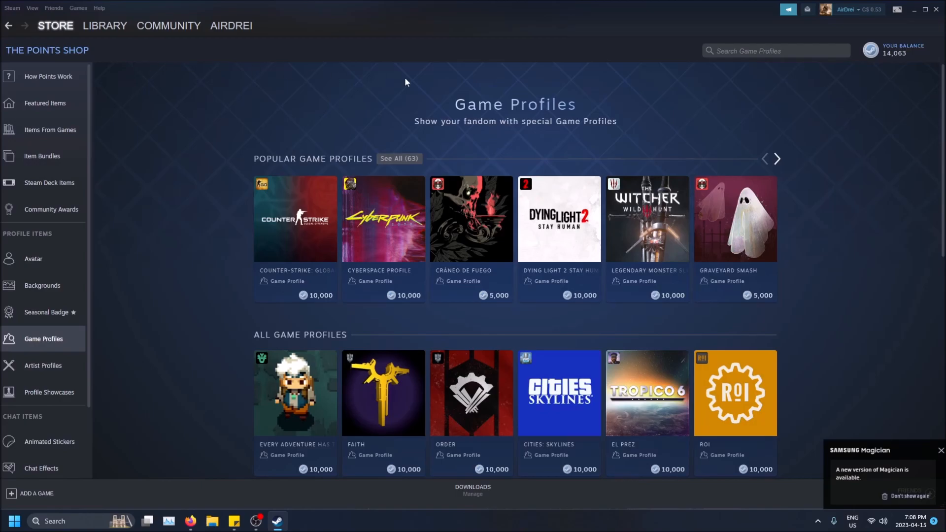
Open the Points Shop featured page from the STORE dropdown
left_click(54, 25)
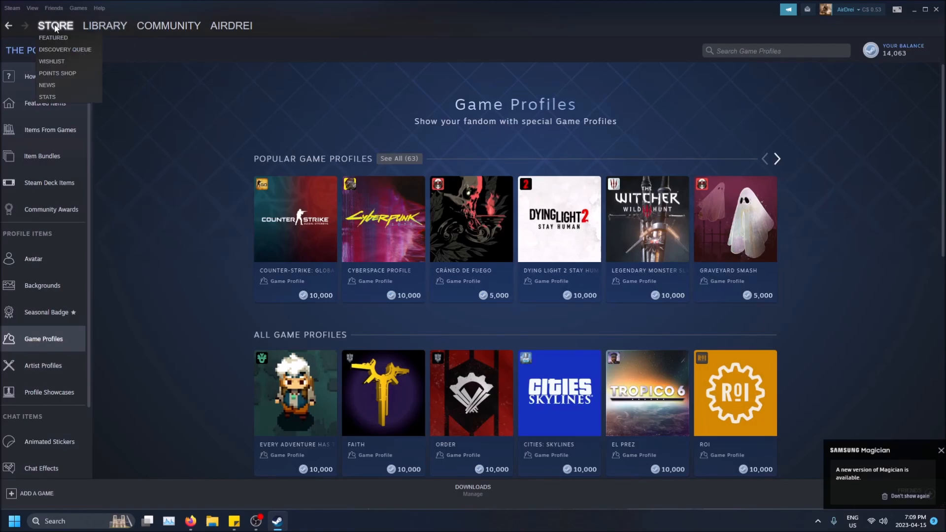
mouse_move(62, 75)
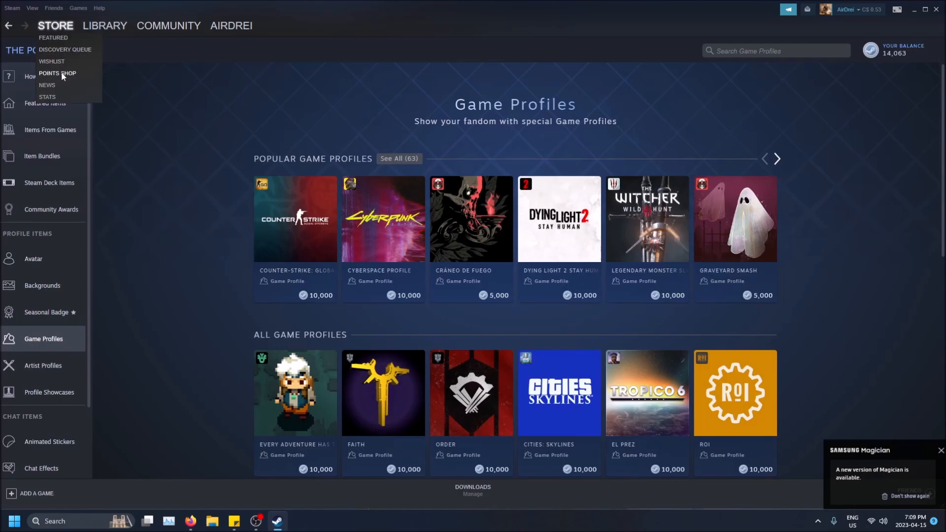
left_click(58, 73)
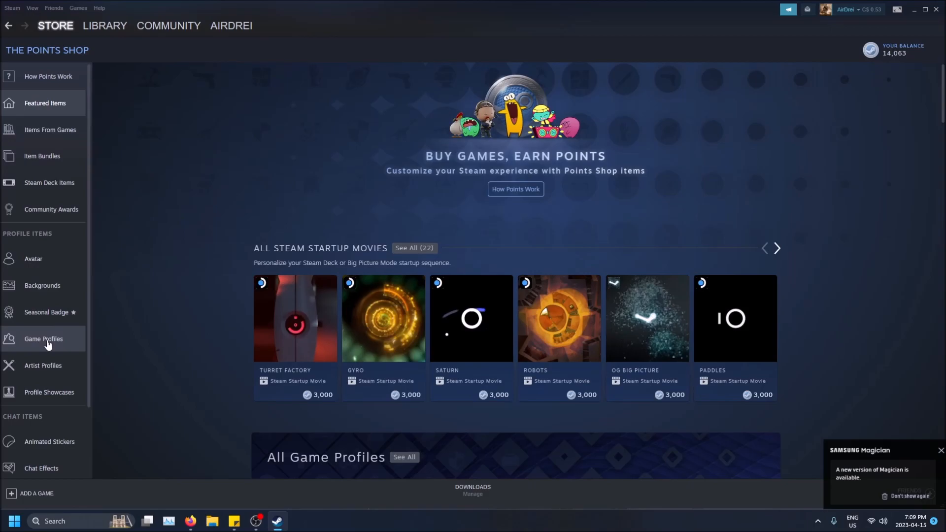
Show all Game Profiles in the Points Shop, scrolling to the end and back
left_click(43, 339)
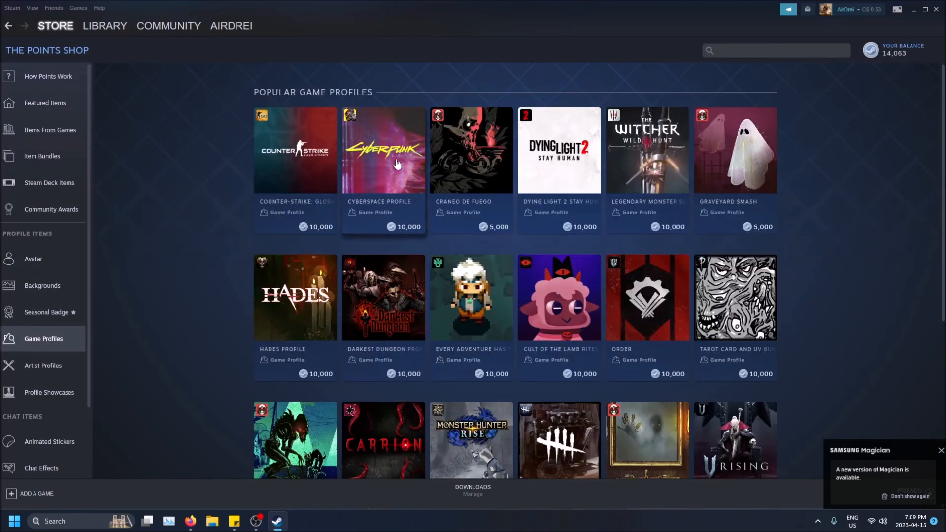
scroll("down", 3)
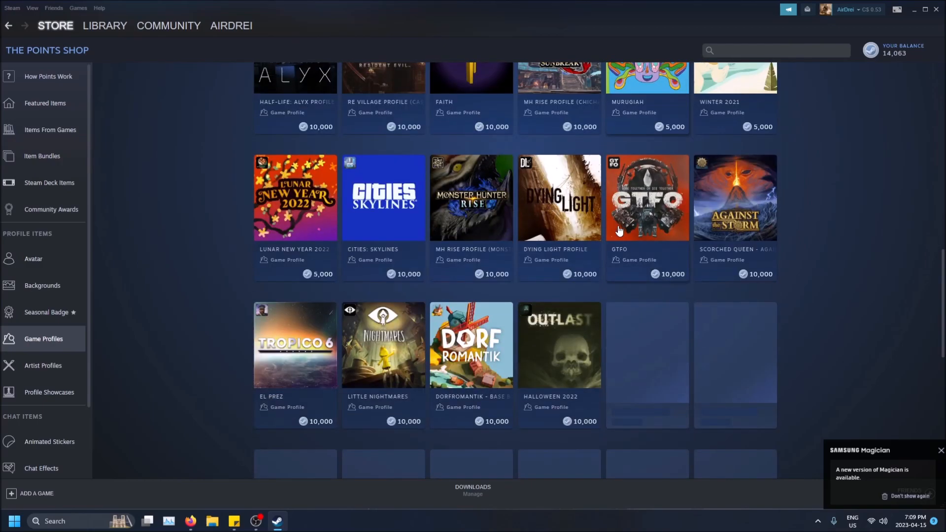
scroll("down", 3)
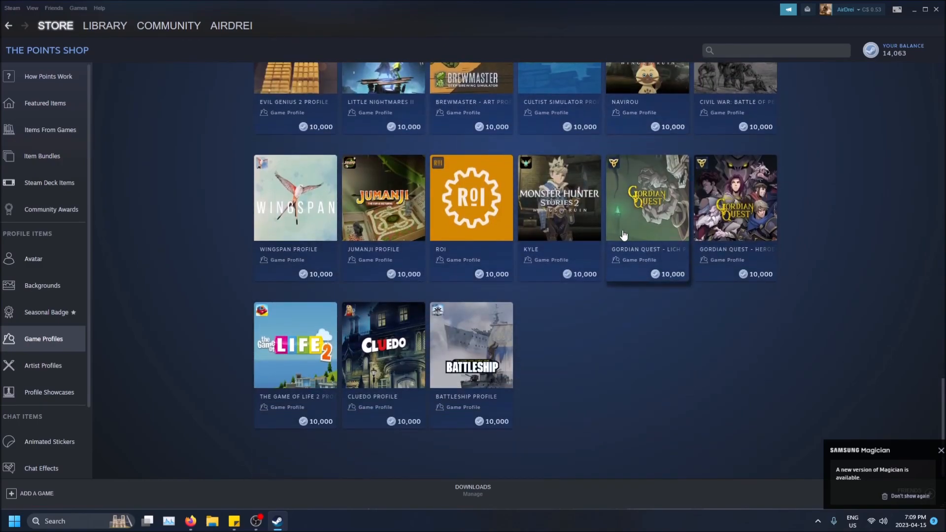
scroll("up", 3)
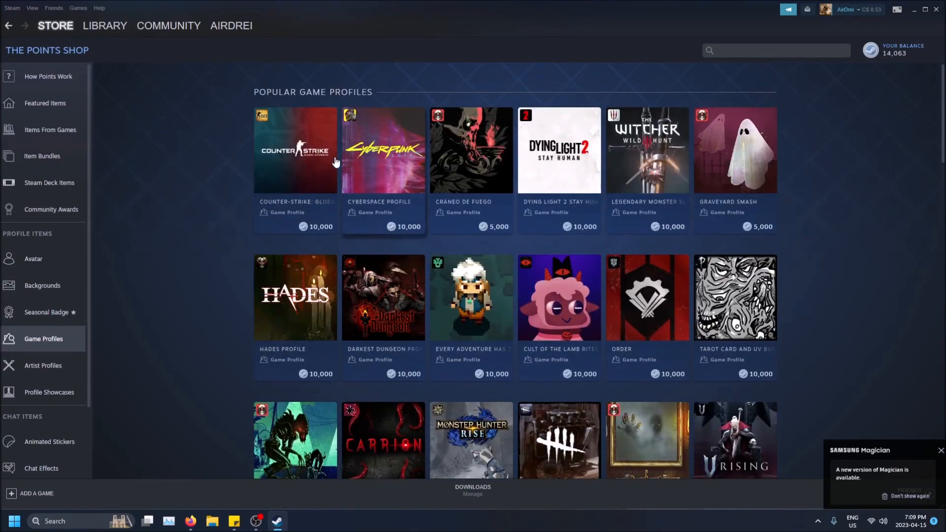
mouse_move(304, 164)
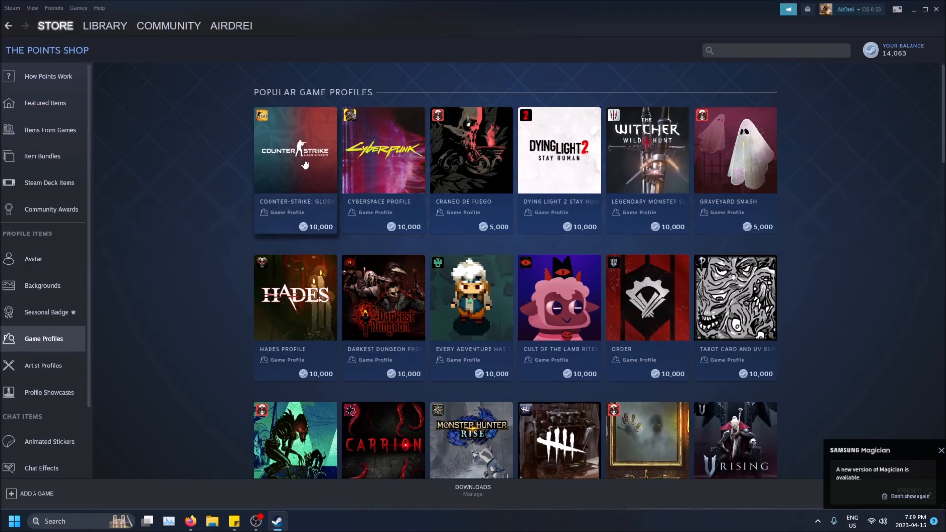
Purchase the Counter-Strike: Global Offensive Profile for 10,000 points
left_click(295, 150)
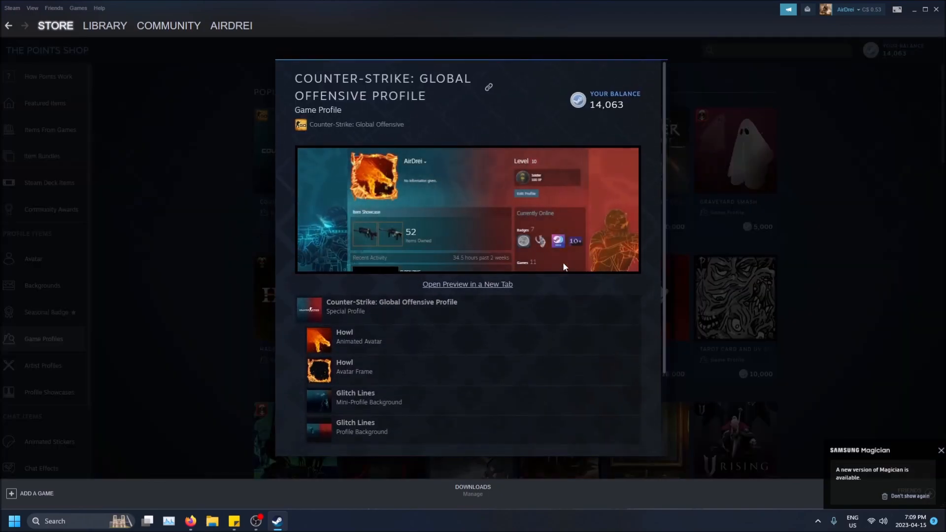
mouse_move(539, 386)
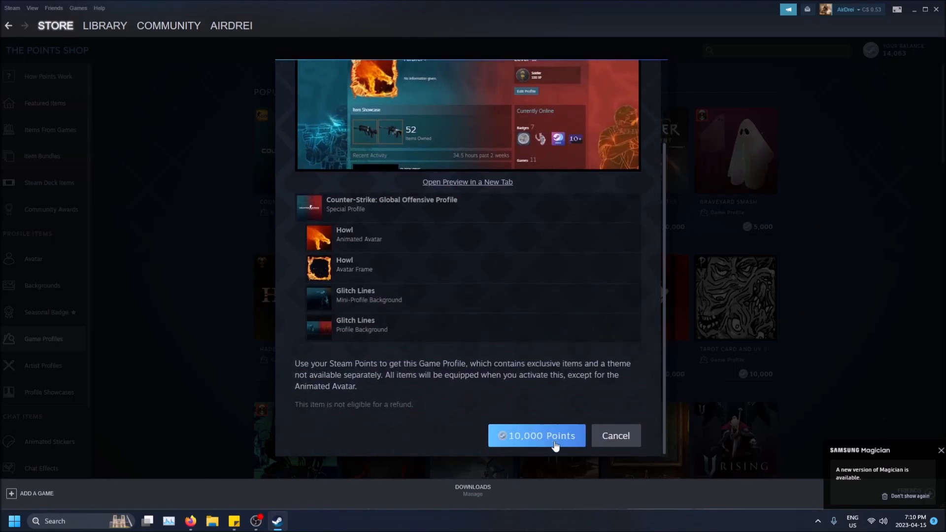
left_click(536, 435)
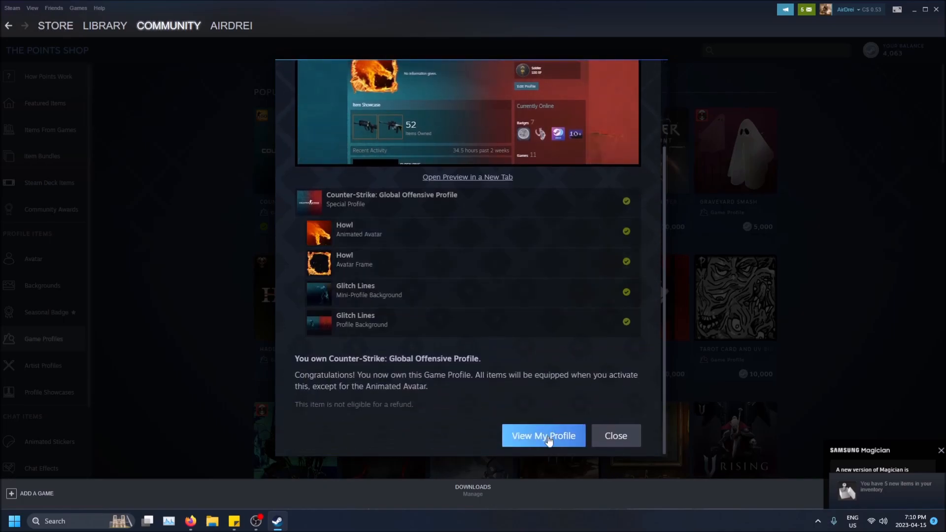
Inspect the new Glitch Lines background in your inventory, then open profile editing
left_click(543, 435)
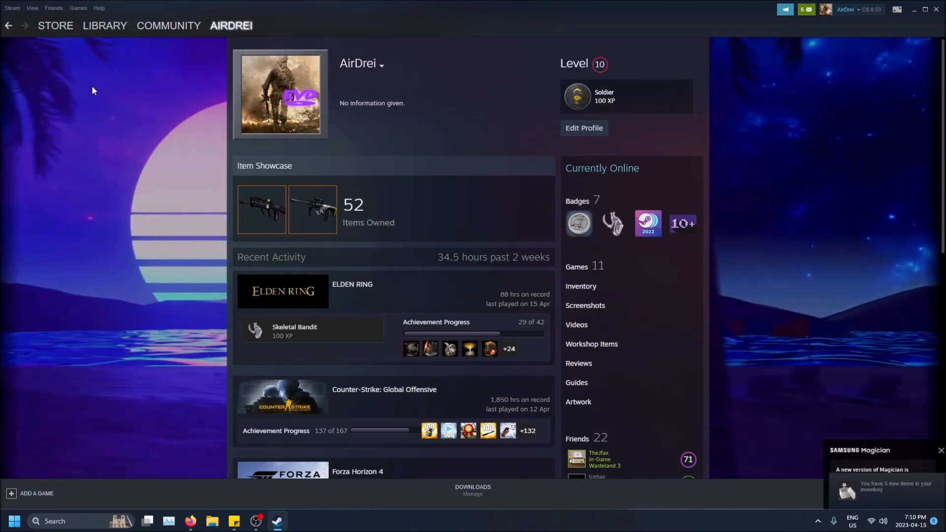
mouse_move(603, 307)
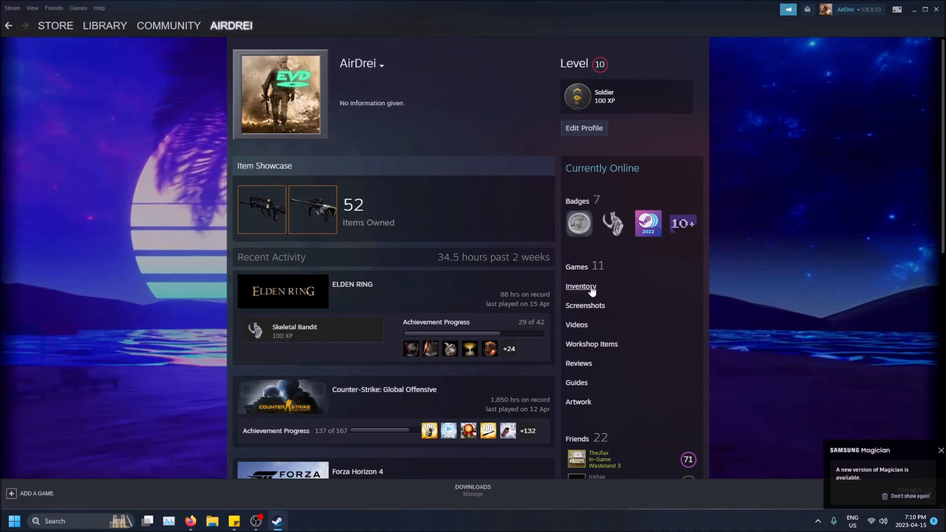
left_click(581, 287)
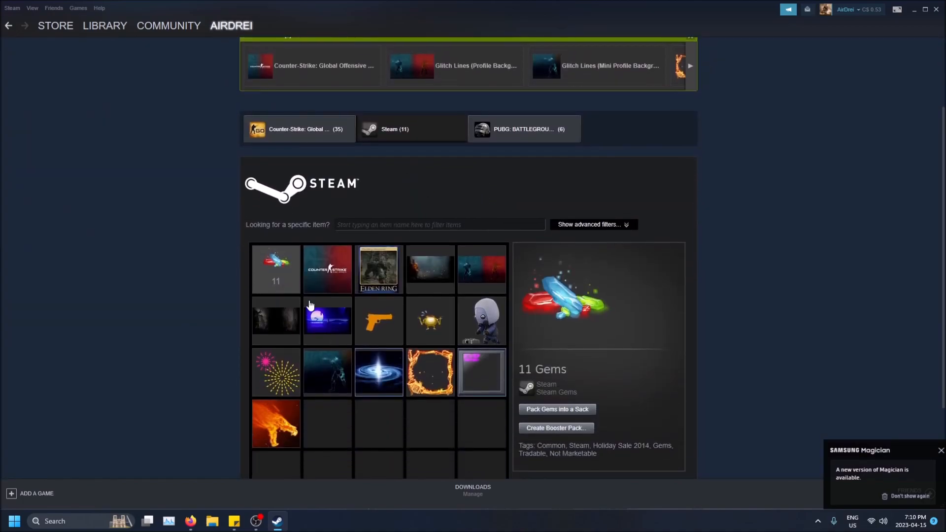
left_click(327, 269)
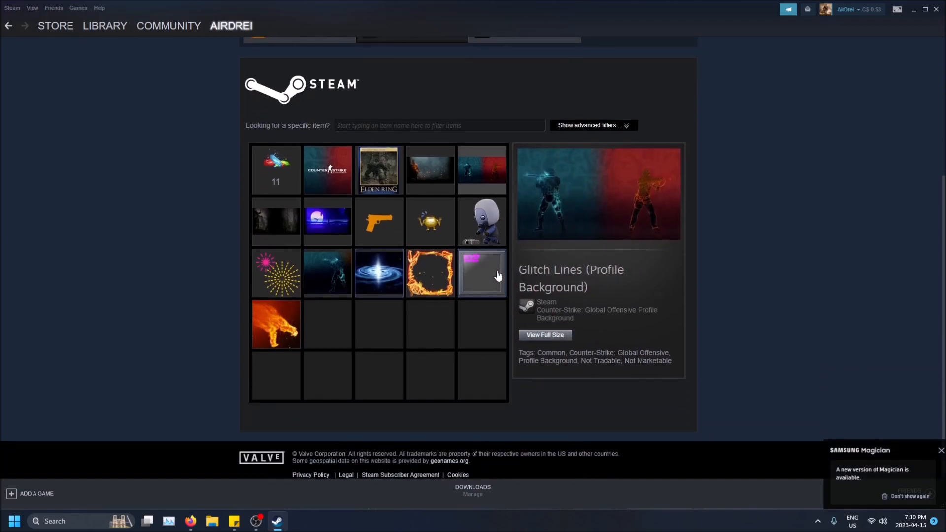
mouse_move(332, 183)
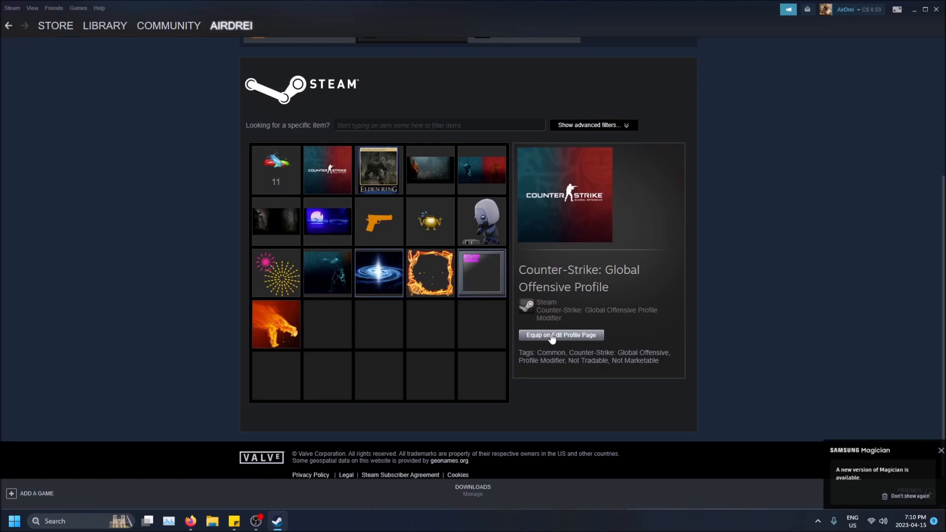
left_click(561, 335)
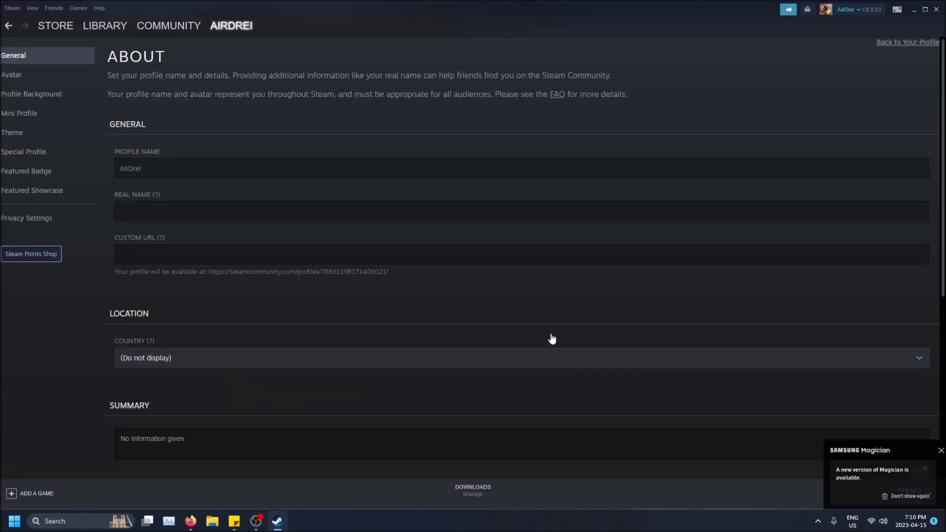
mouse_move(88, 39)
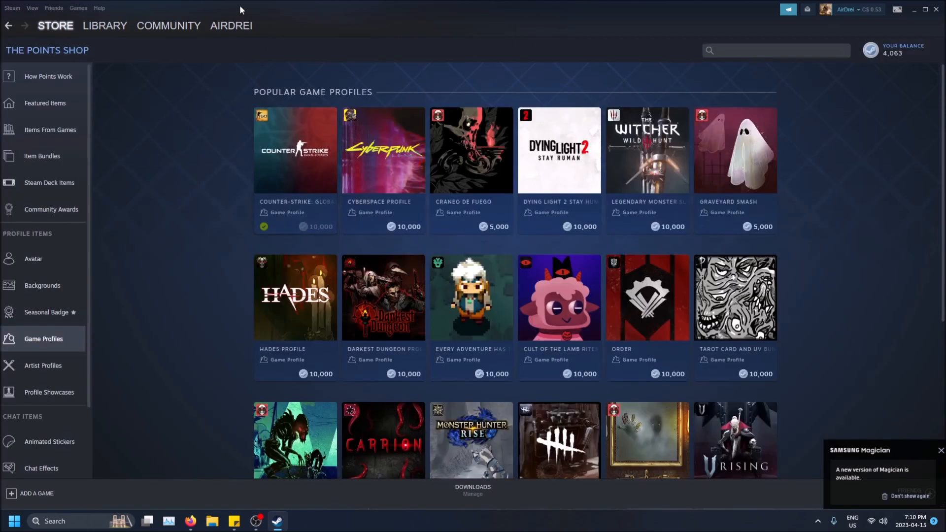
Open Edit Profile's background settings, then leave unsaved for the Mini Profile section
left_click(231, 25)
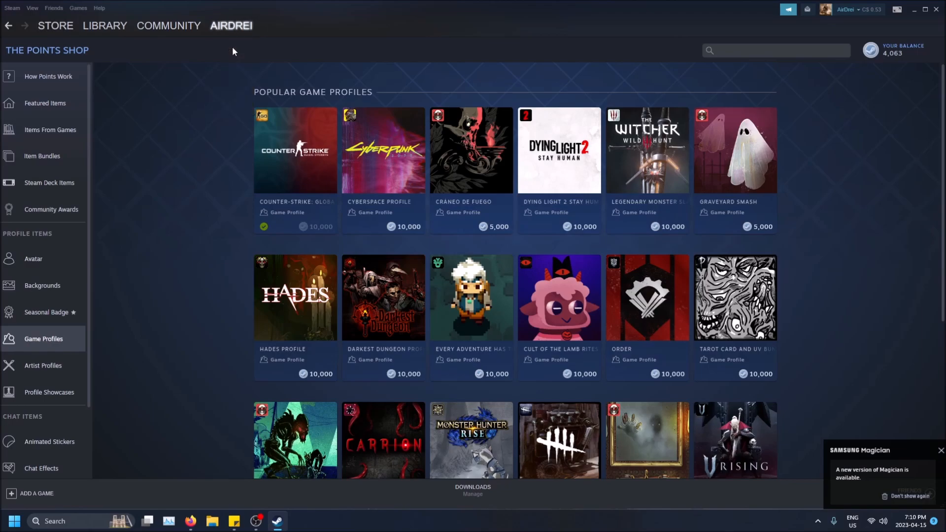
left_click(231, 25)
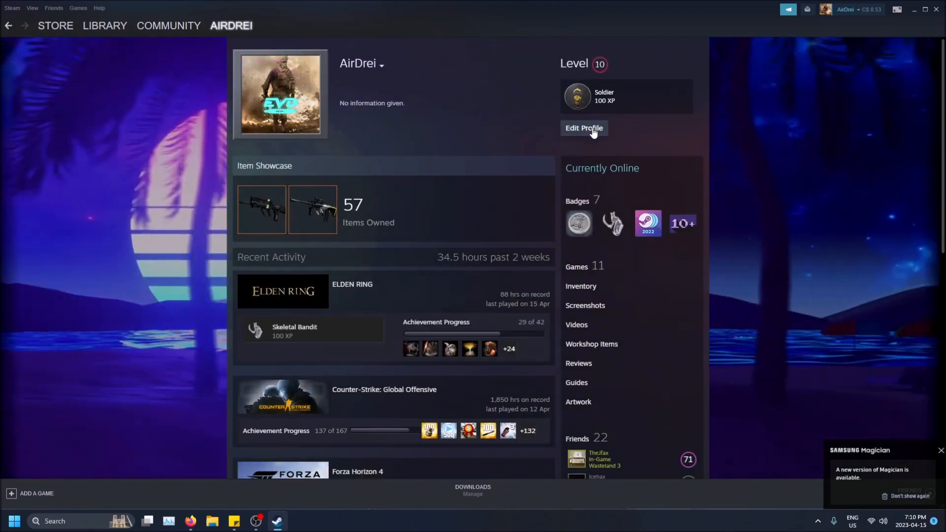
left_click(584, 128)
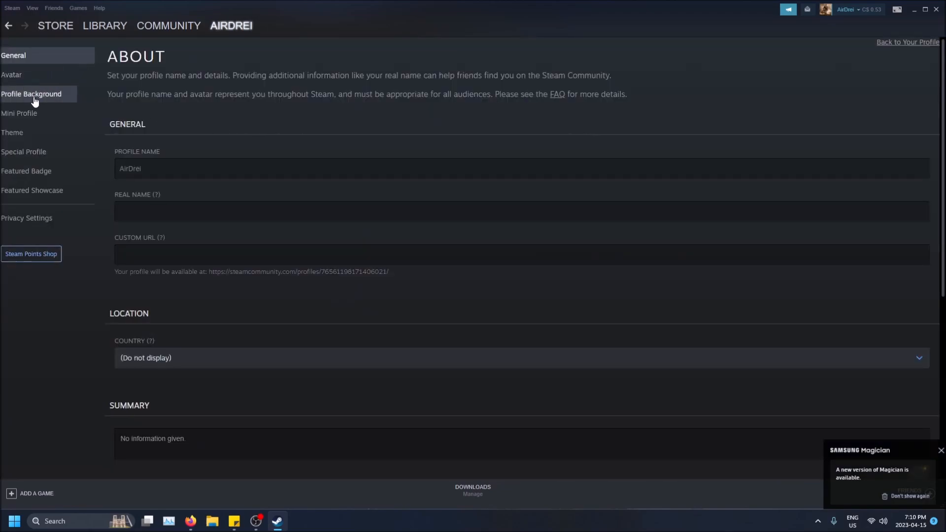
left_click(31, 93)
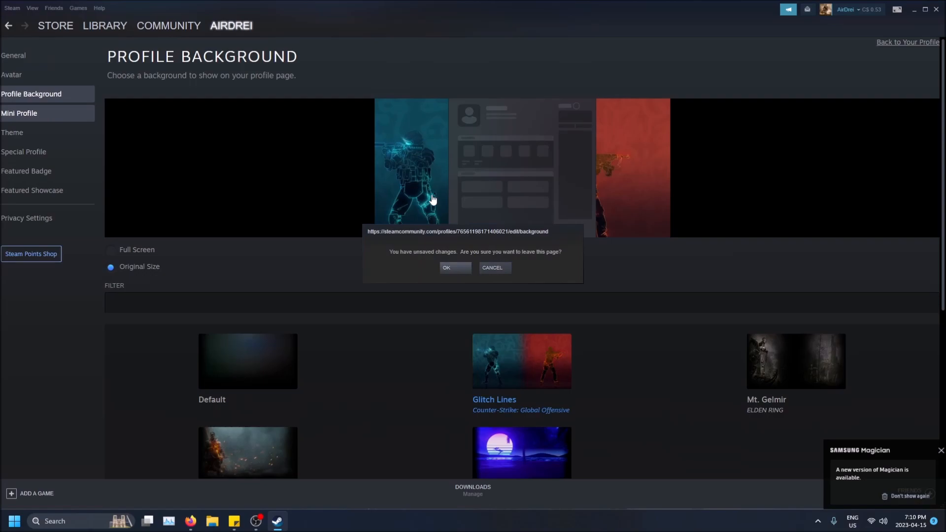
mouse_move(455, 270)
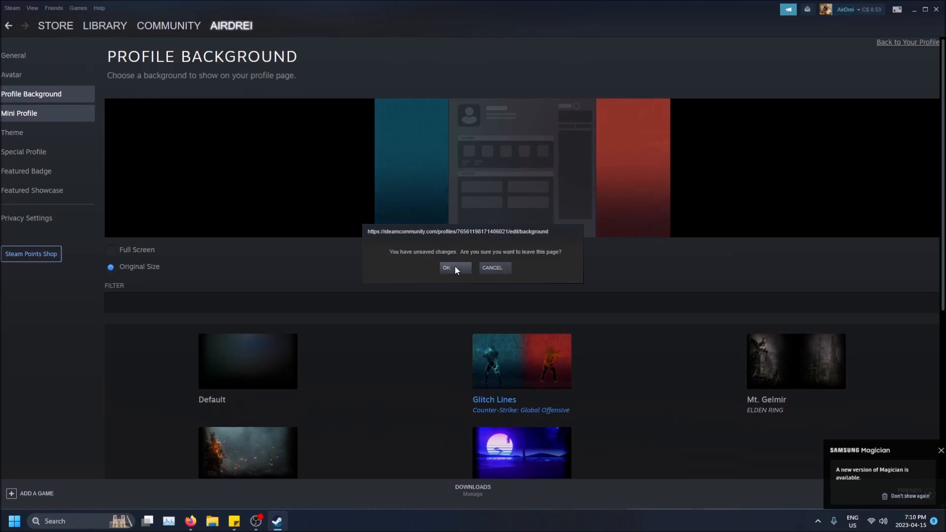
left_click(446, 267)
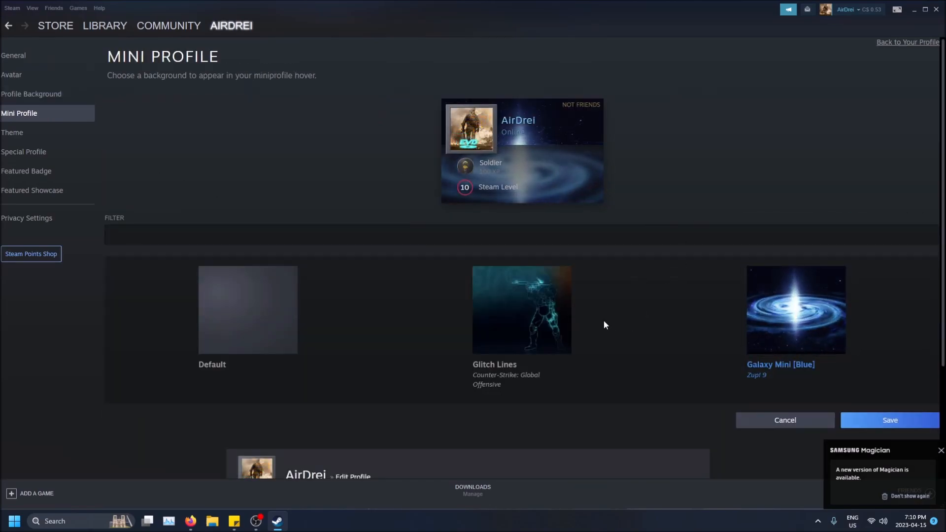
Select Counter-Strike Glitch Lines as the mini-profile background
left_click(521, 310)
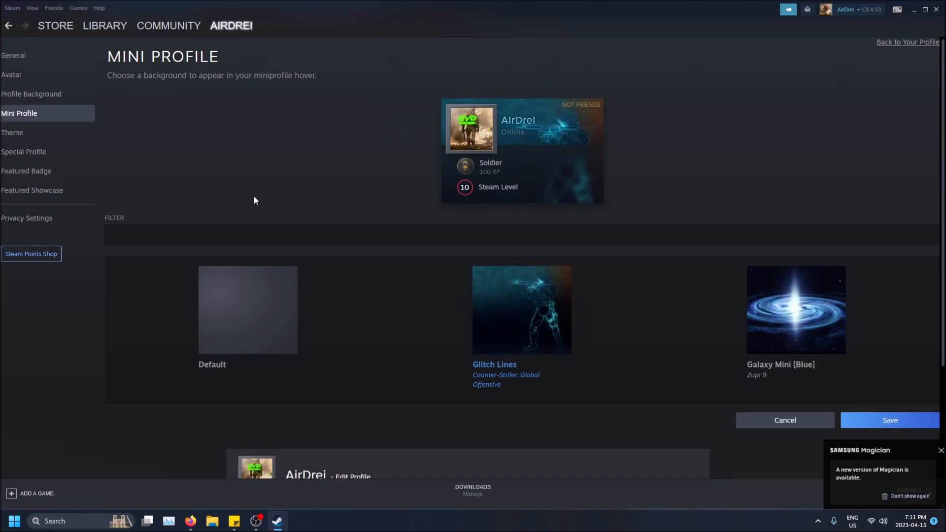
scroll("down", 3)
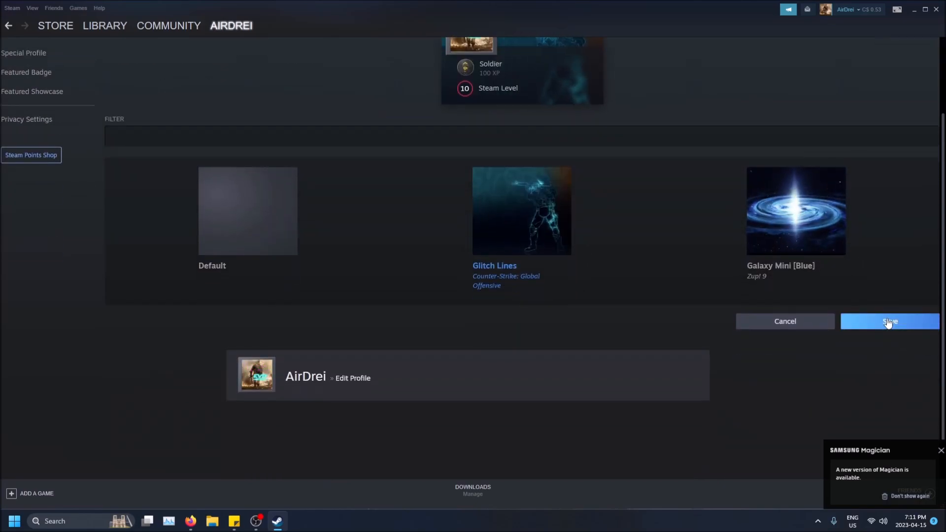
mouse_move(34, 85)
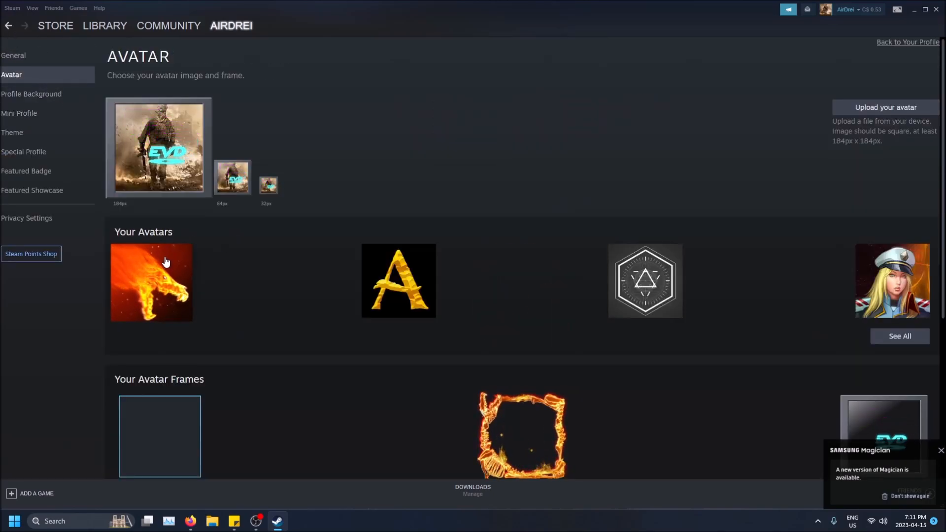
Pick the animated flame creature avatar with its fiery frame and save
left_click(152, 282)
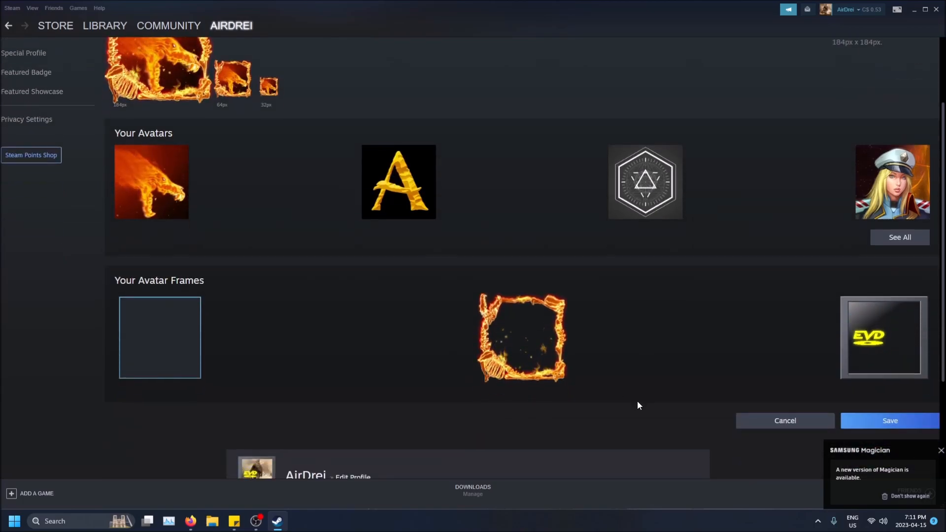
scroll("down", 3)
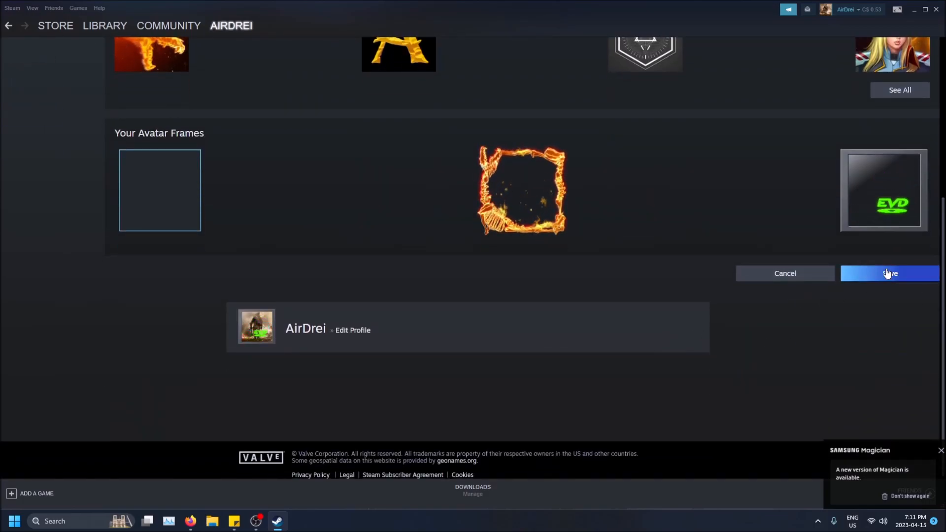
left_click(890, 274)
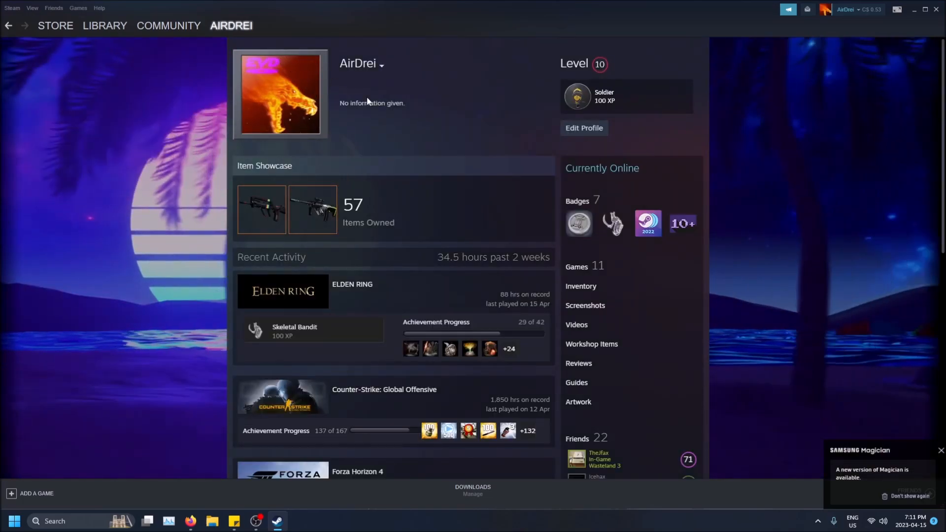
Save Glitch Lines as the profile background and view the updated profile
left_click(583, 128)
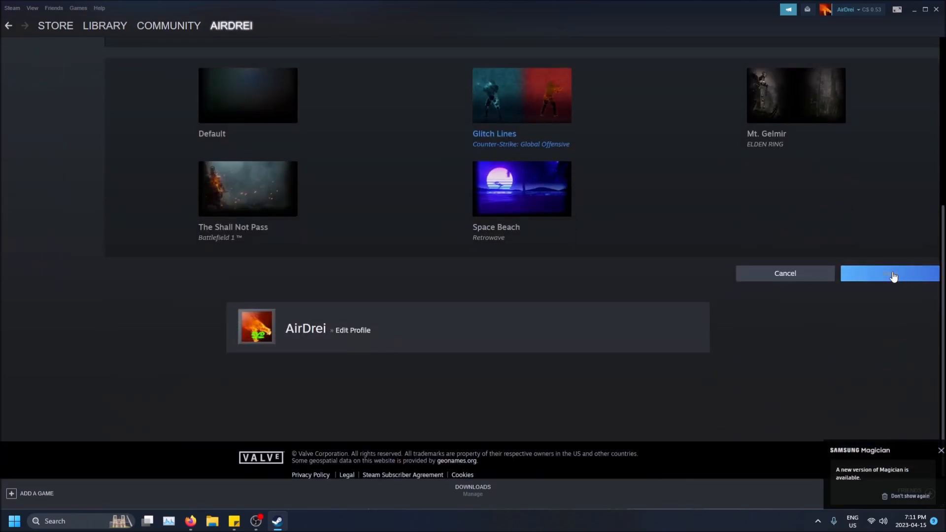
left_click(890, 274)
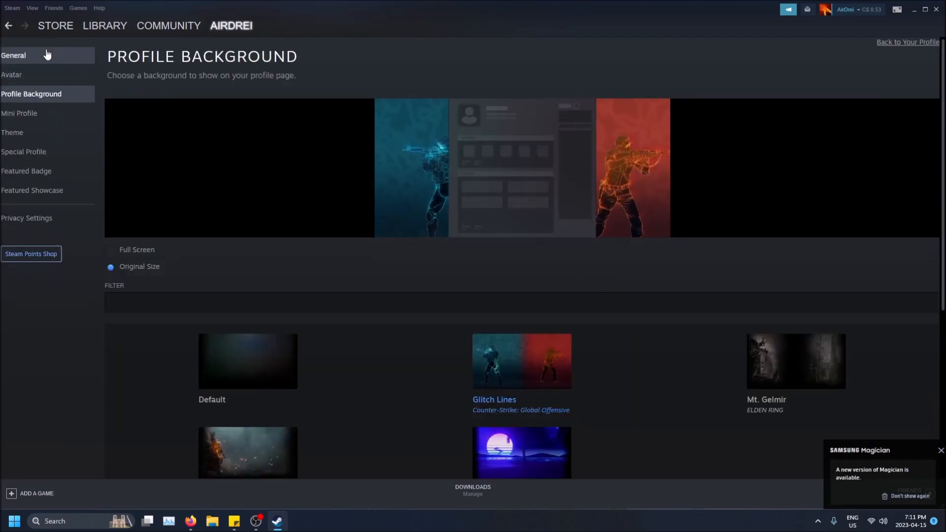
left_click(905, 41)
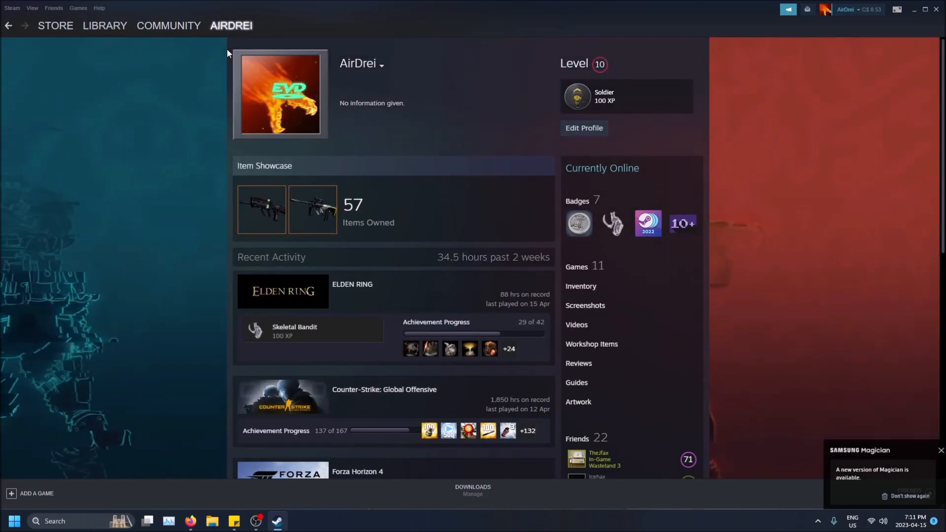